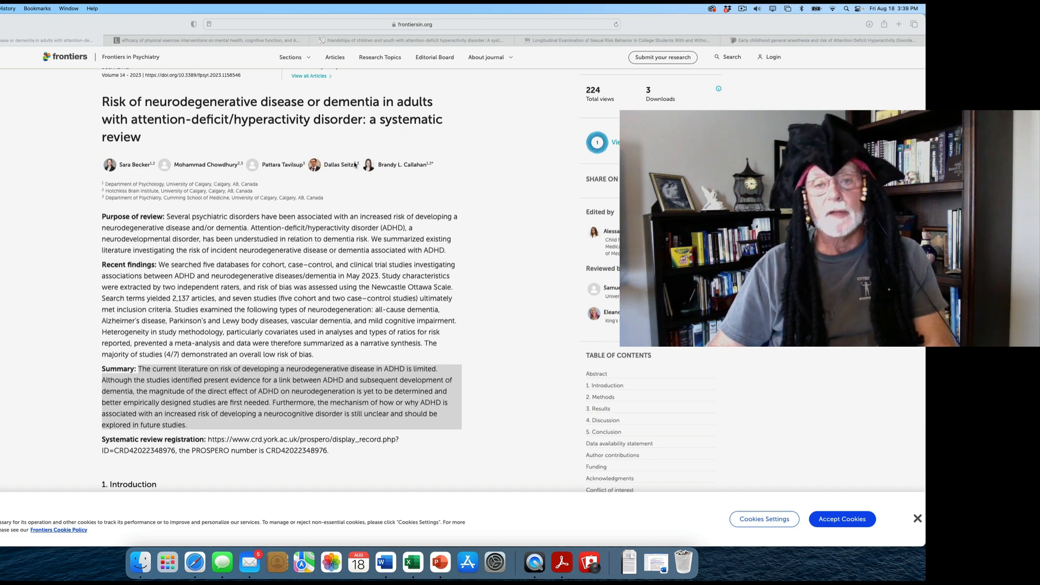
Step: Scroll through the previous article's abstract, then back up toward the top
{"action": "scroll", "scroll_direction": "down", "scroll_amount": 3}
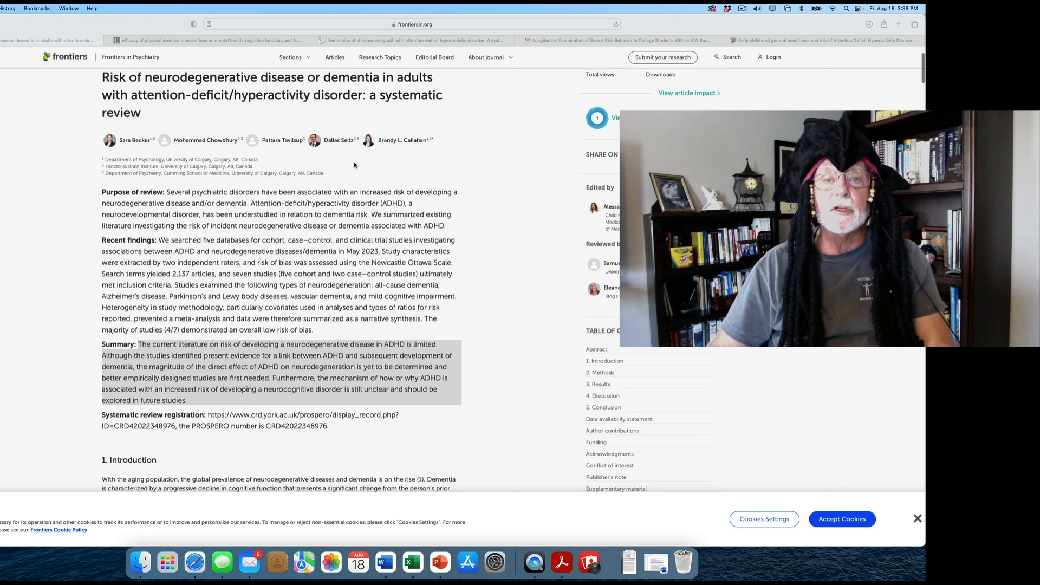
{"action": "scroll", "scroll_direction": "down", "scroll_amount": 3}
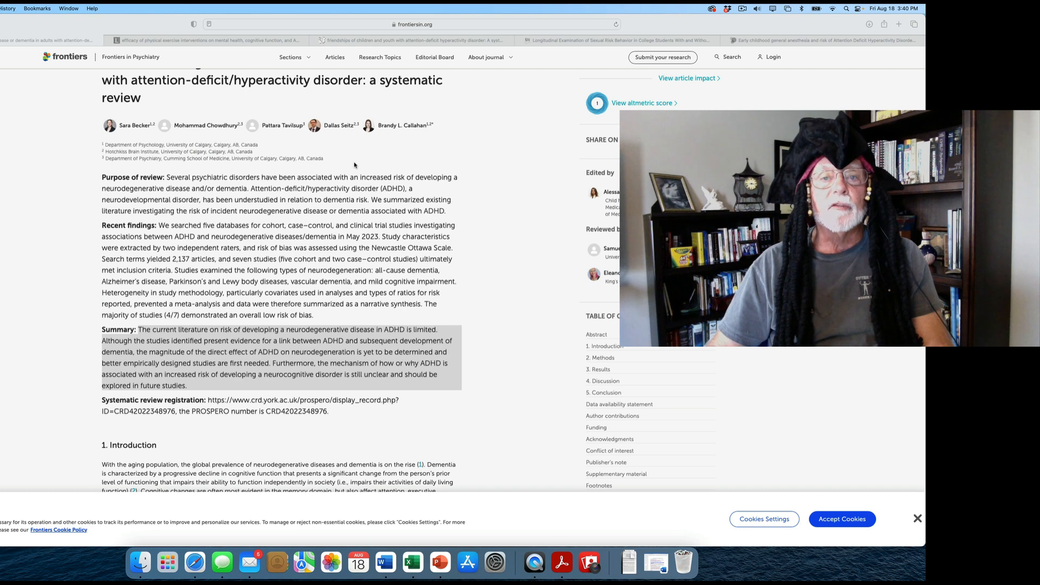
{"action": "scroll", "scroll_direction": "down", "scroll_amount": 3}
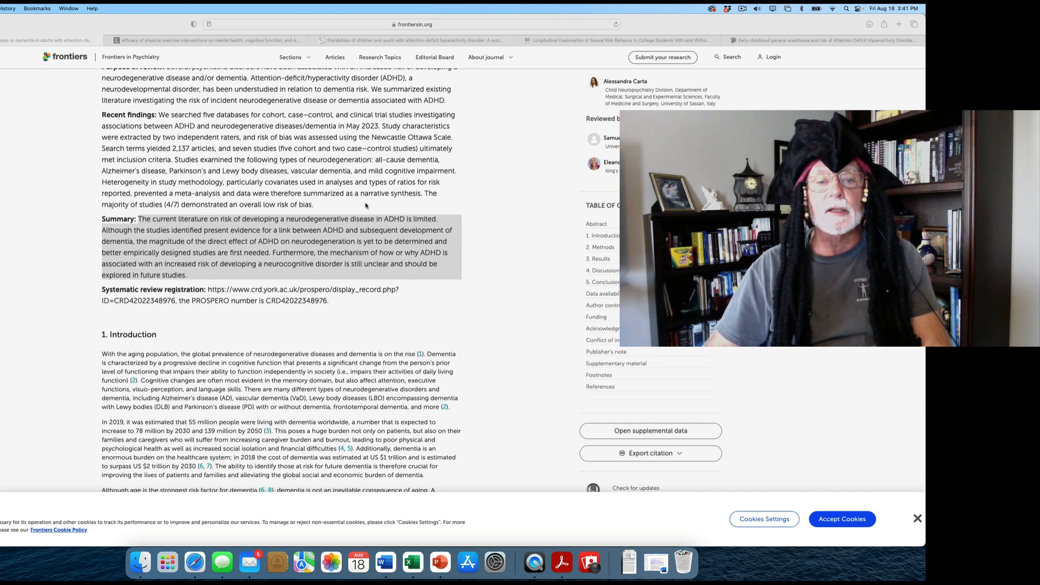
{"action": "scroll", "scroll_direction": "down", "scroll_amount": 3}
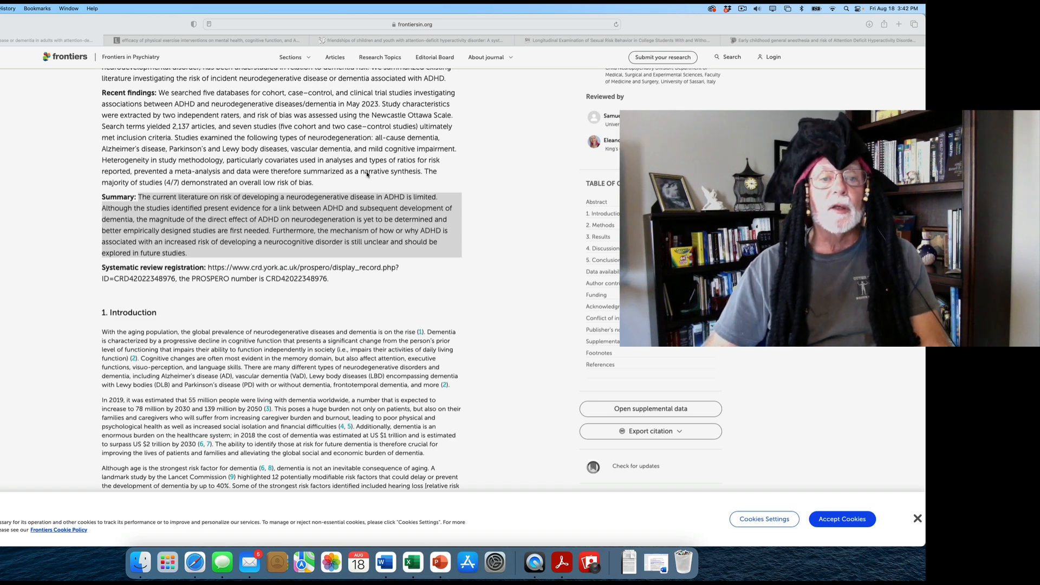
{"action": "scroll", "scroll_direction": "up", "scroll_amount": 3}
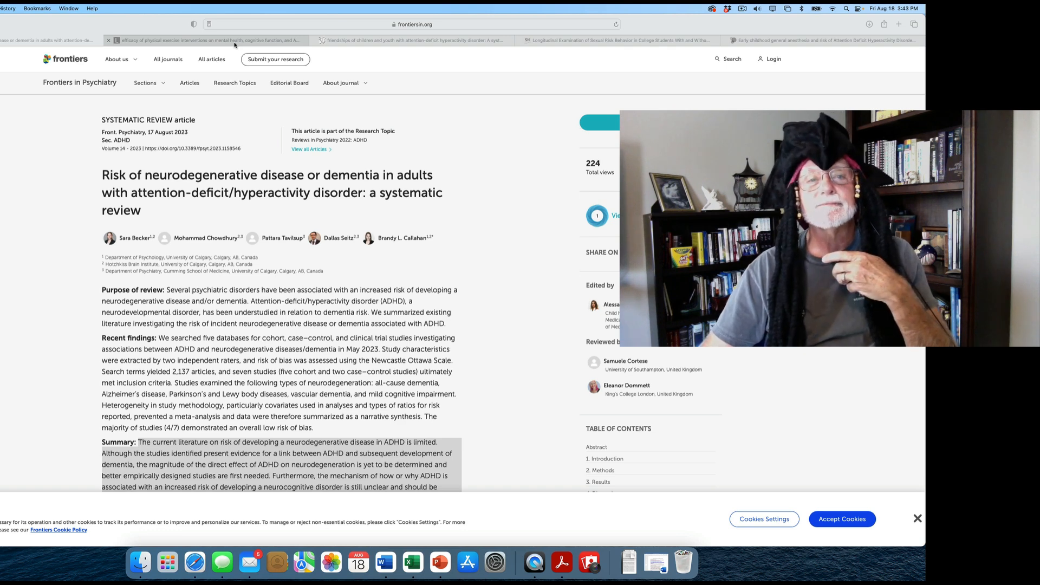
Step: Switch to the Lancet exercise review and scroll past Findings and Interpretation to Keywords and Research in context
{"action": "left_click", "coordinate": [199, 40]}
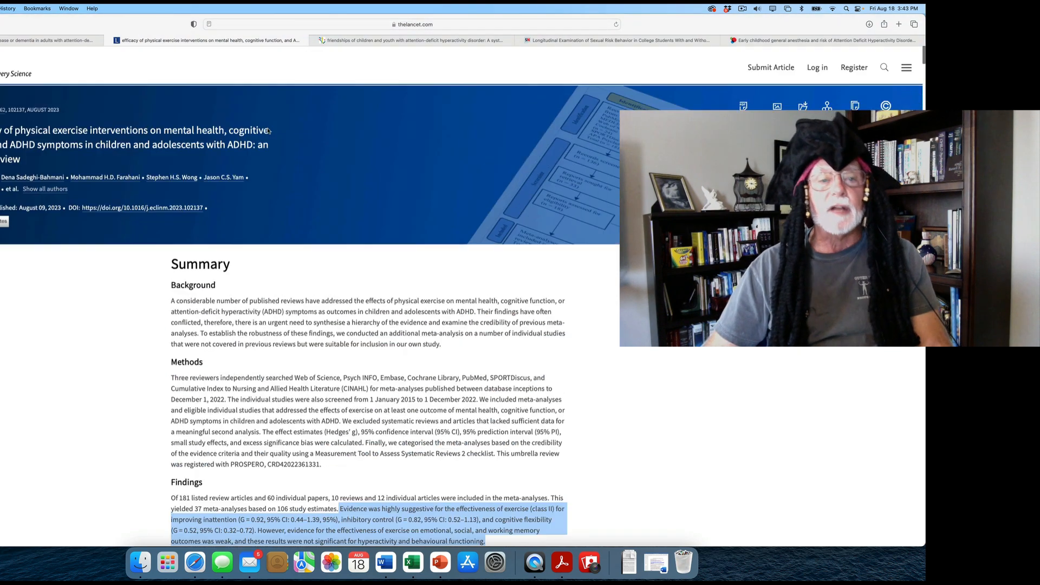
{"action": "scroll", "scroll_direction": "down", "scroll_amount": 3}
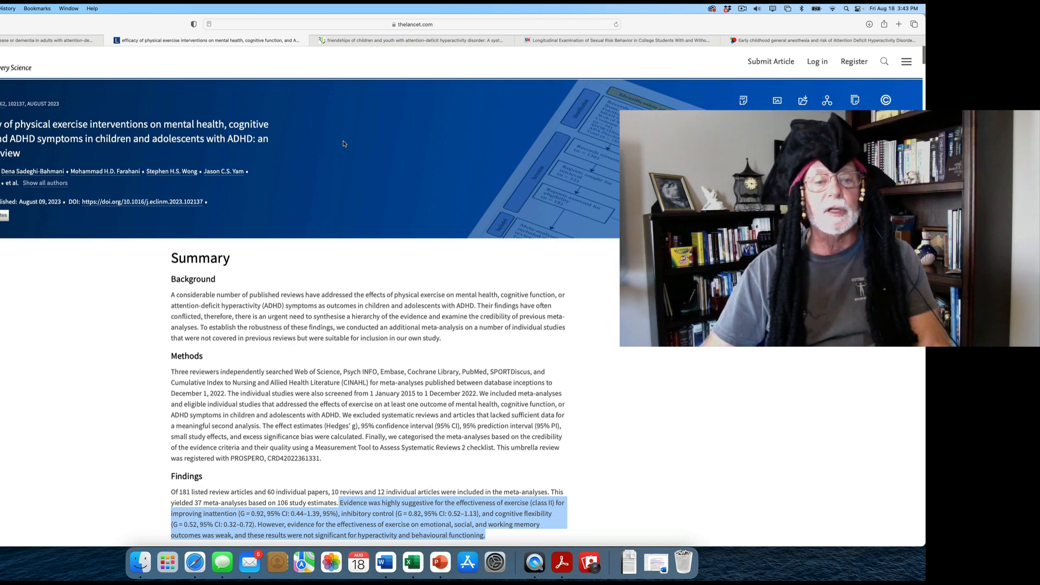
{"action": "scroll", "scroll_direction": "down", "scroll_amount": 3}
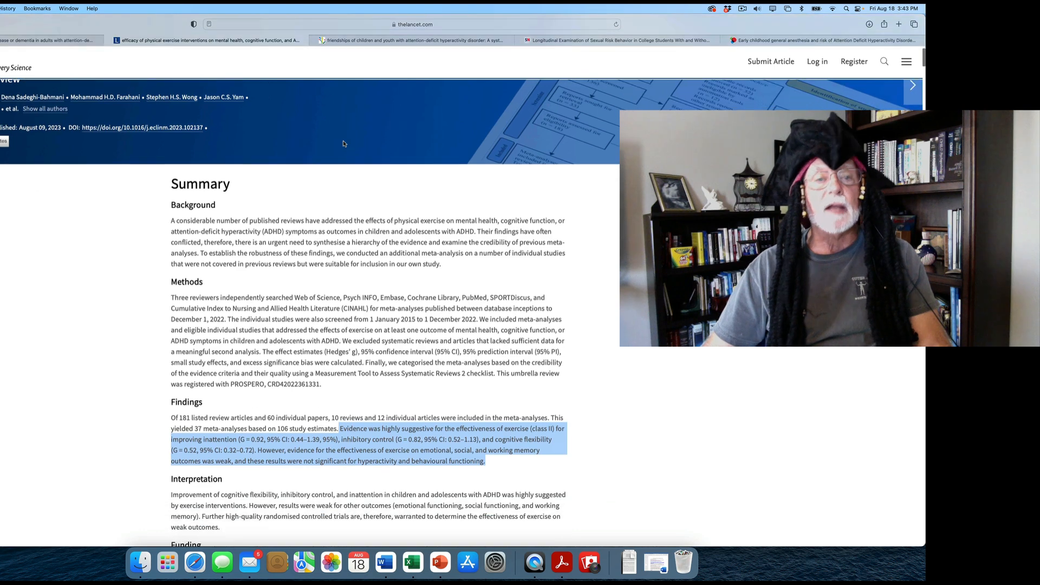
{"action": "scroll", "scroll_direction": "down", "scroll_amount": 3}
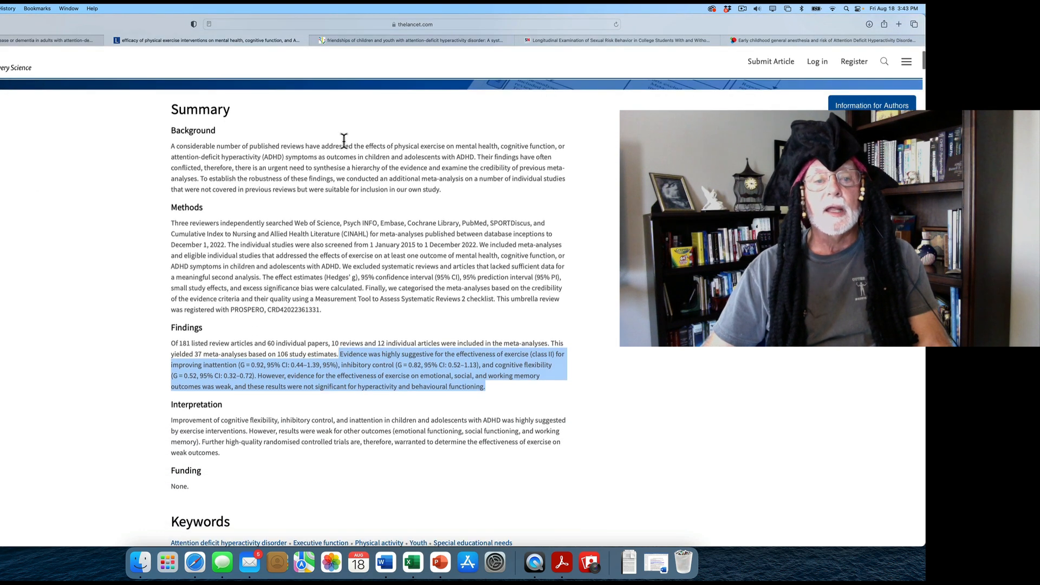
{"action": "scroll", "scroll_direction": "down", "scroll_amount": 3}
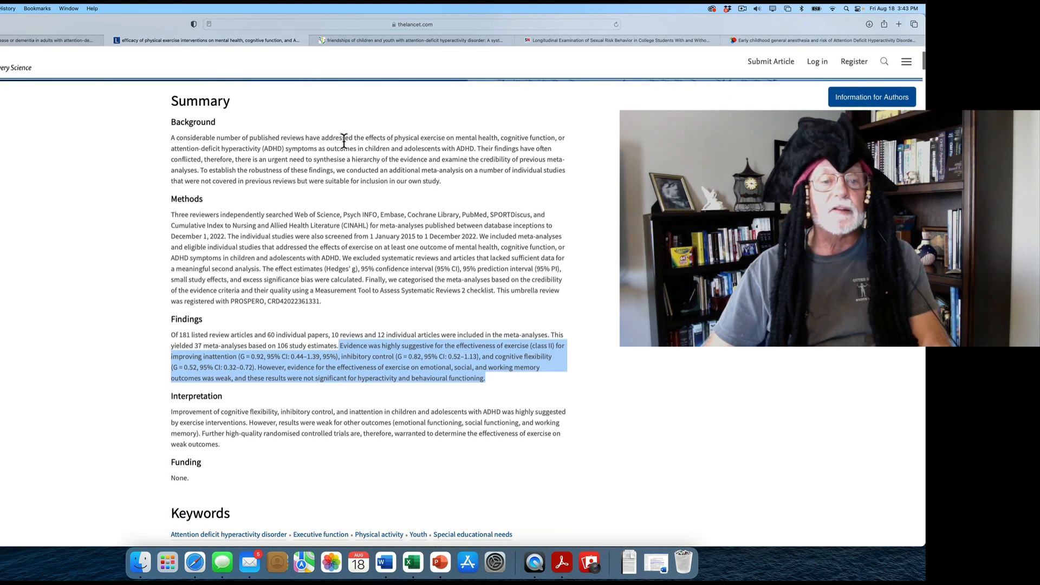
{"action": "scroll", "scroll_direction": "down", "scroll_amount": 3}
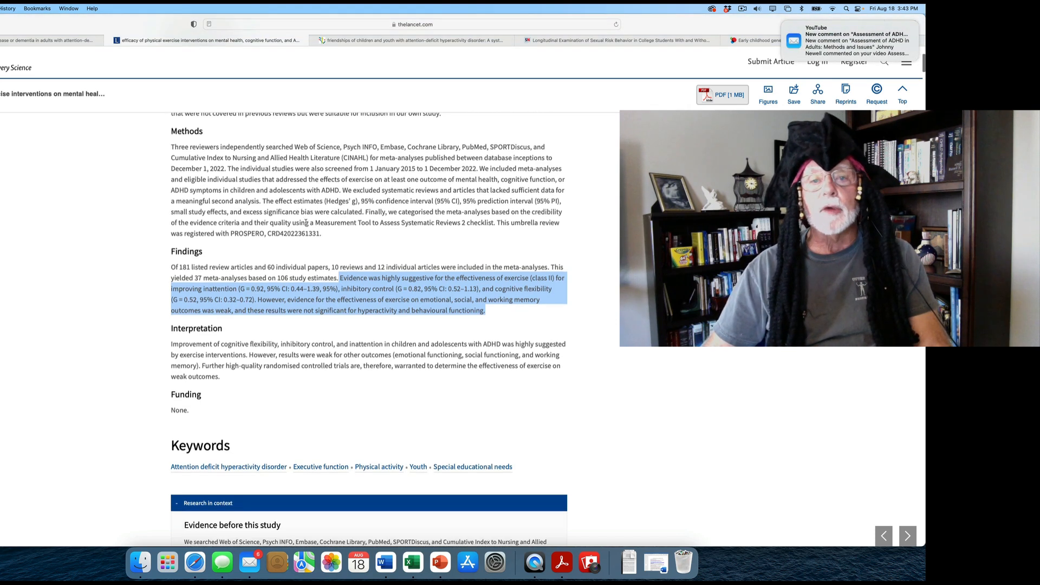
{"action": "scroll", "scroll_direction": "down", "scroll_amount": 3}
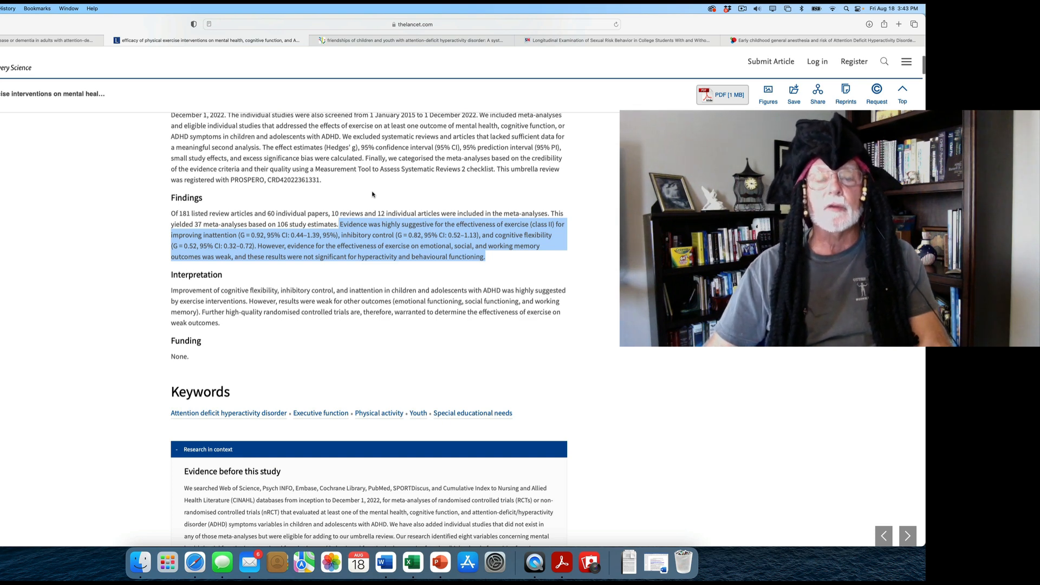
{"action": "scroll", "scroll_direction": "down", "scroll_amount": 3}
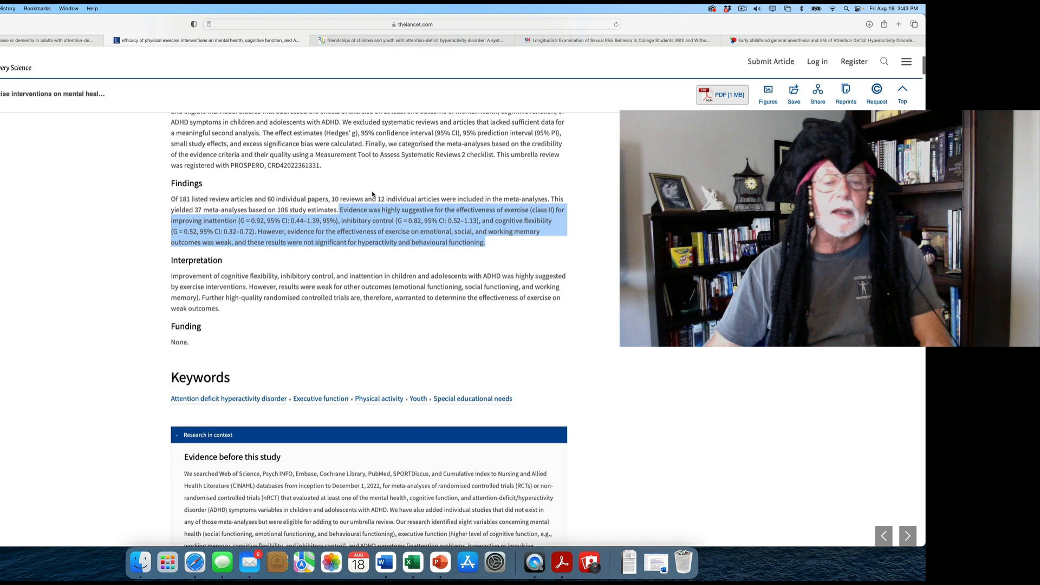
{"action": "scroll", "scroll_direction": "down", "scroll_amount": 3}
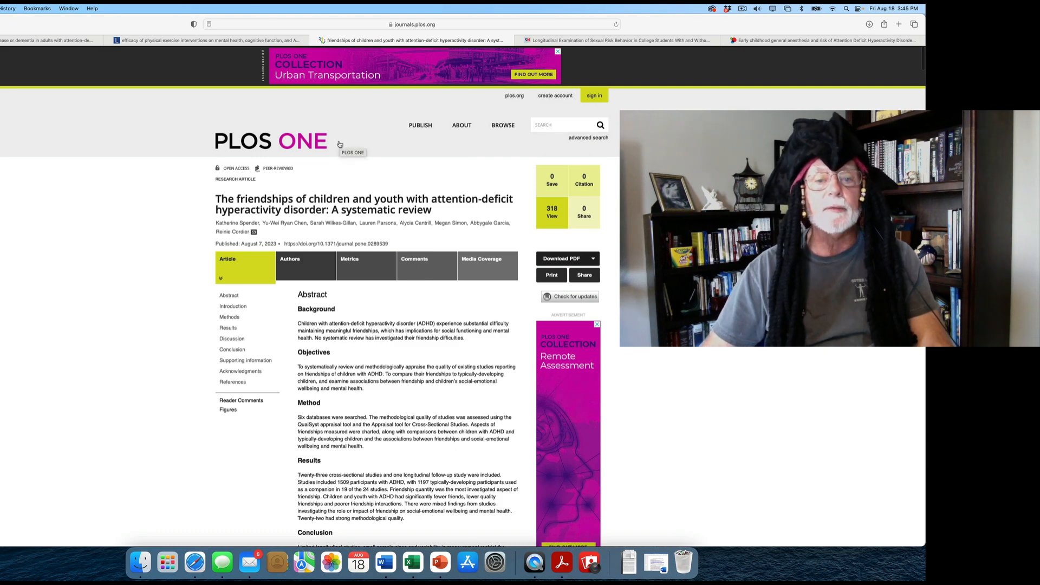
Step: Scroll down the PLOS ONE friendships review to bring its full abstract into view
{"action": "scroll", "scroll_direction": "down", "scroll_amount": 3}
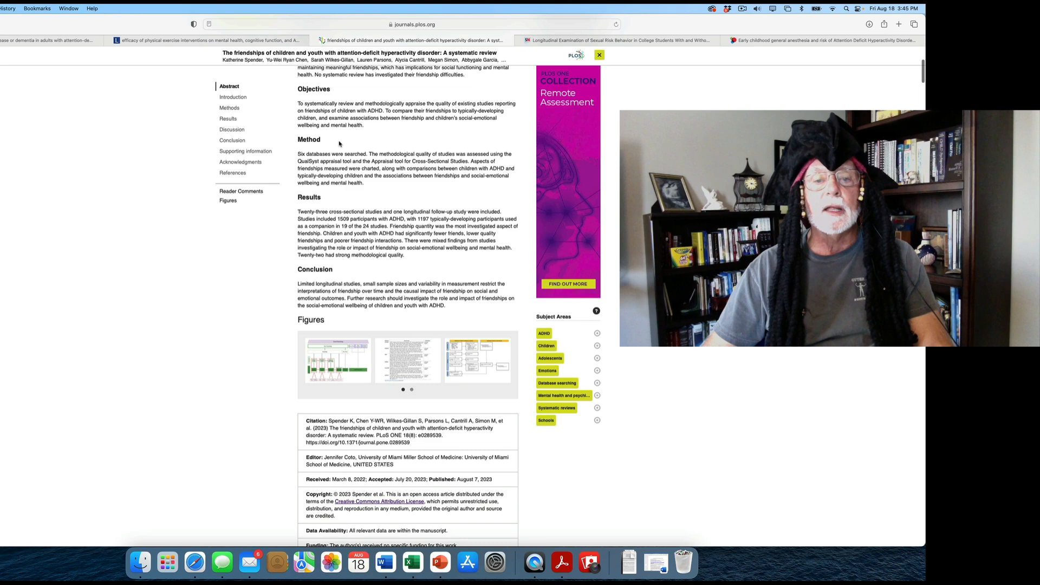
Step: Scroll past the Results and Conclusion to the Figures and citation information
{"action": "scroll", "scroll_direction": "down", "scroll_amount": 3}
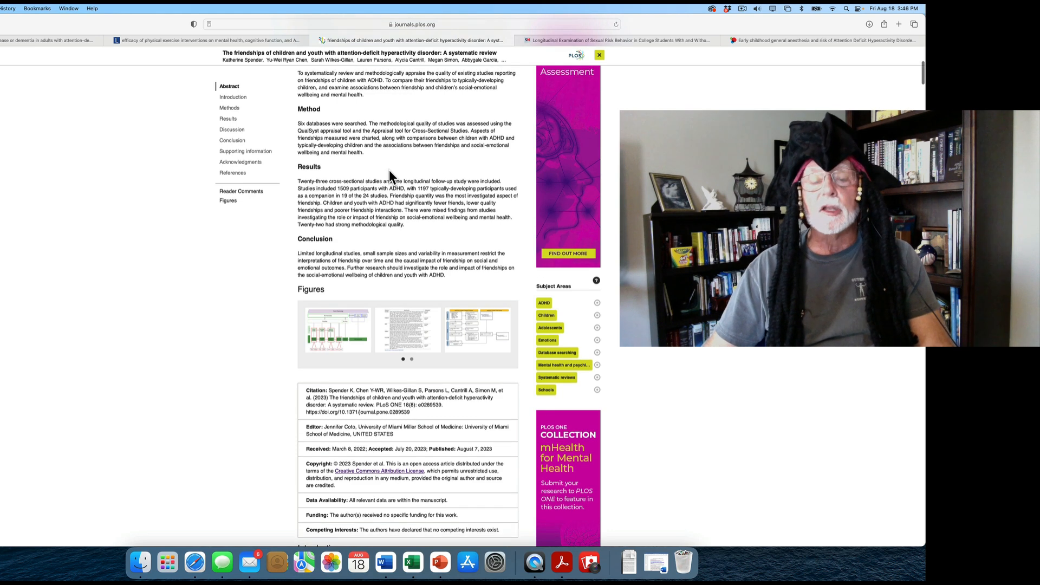
{"action": "scroll", "scroll_direction": "down", "scroll_amount": 3}
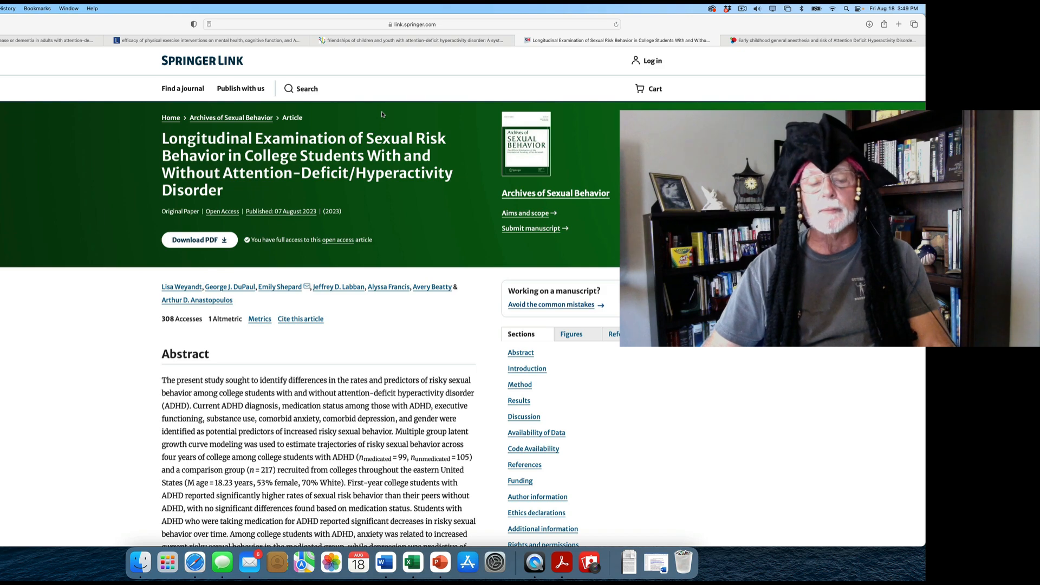
Step: Scroll down the Springer Link sexual risk behavior article through the abstract to the Introduction heading
{"action": "scroll", "scroll_direction": "down", "scroll_amount": 3}
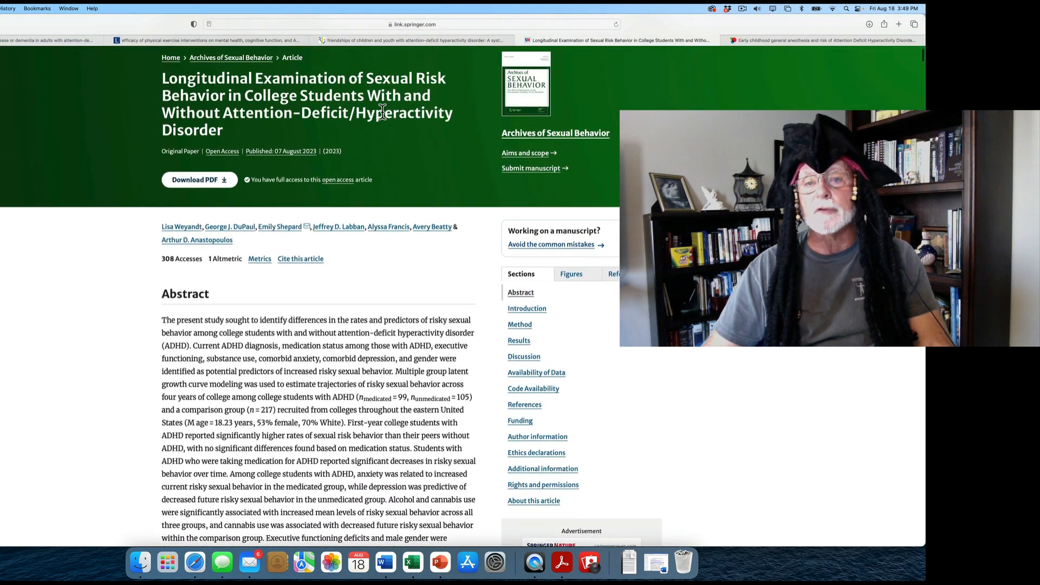
{"action": "scroll", "scroll_direction": "down", "scroll_amount": 3}
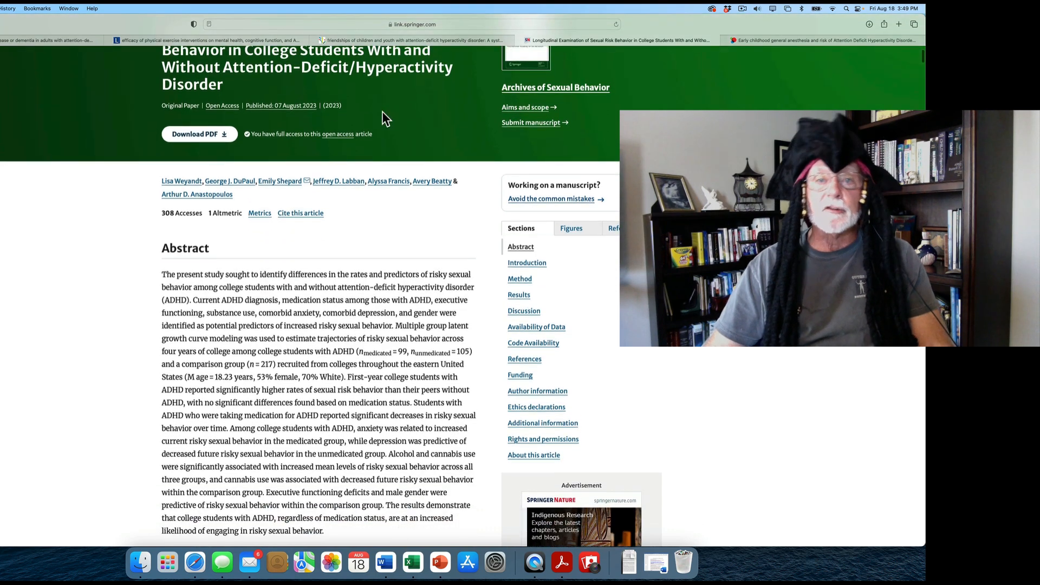
{"action": "scroll", "scroll_direction": "down", "scroll_amount": 3}
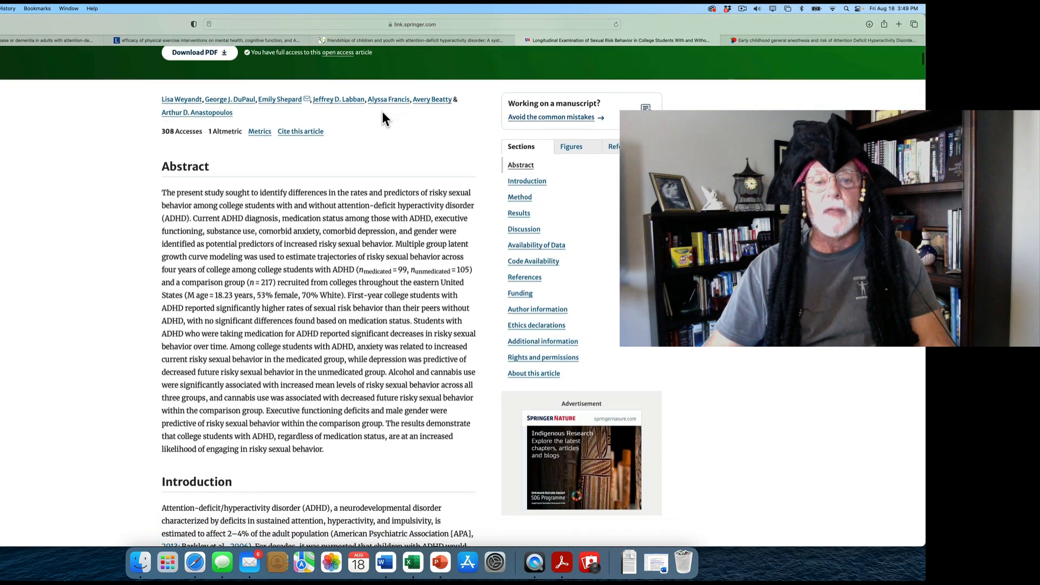
{"action": "scroll", "scroll_direction": "down", "scroll_amount": 3}
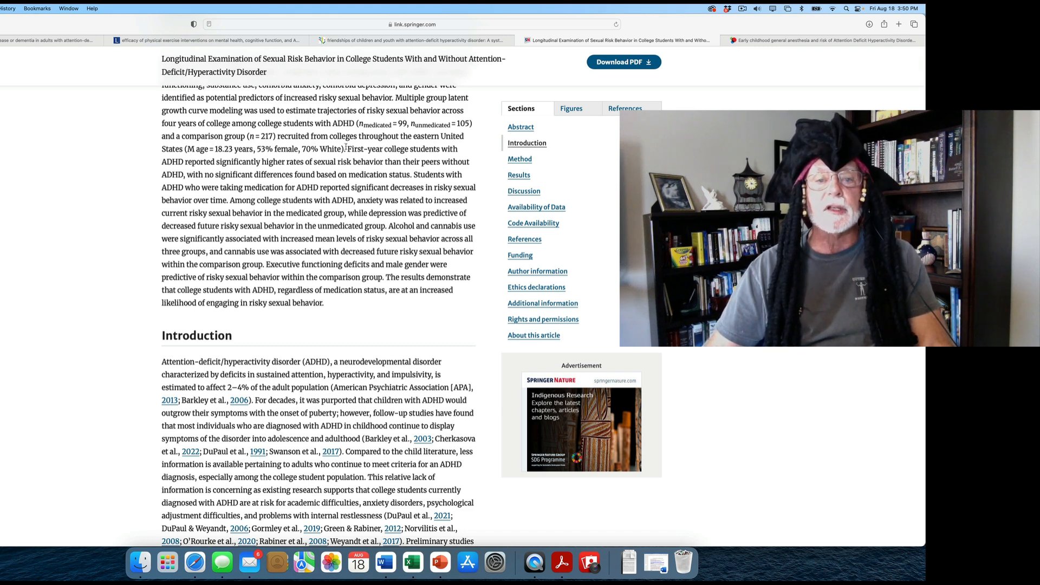
{"action": "left_click_drag", "start_coordinate": [345, 148], "coordinate": [387, 239]}
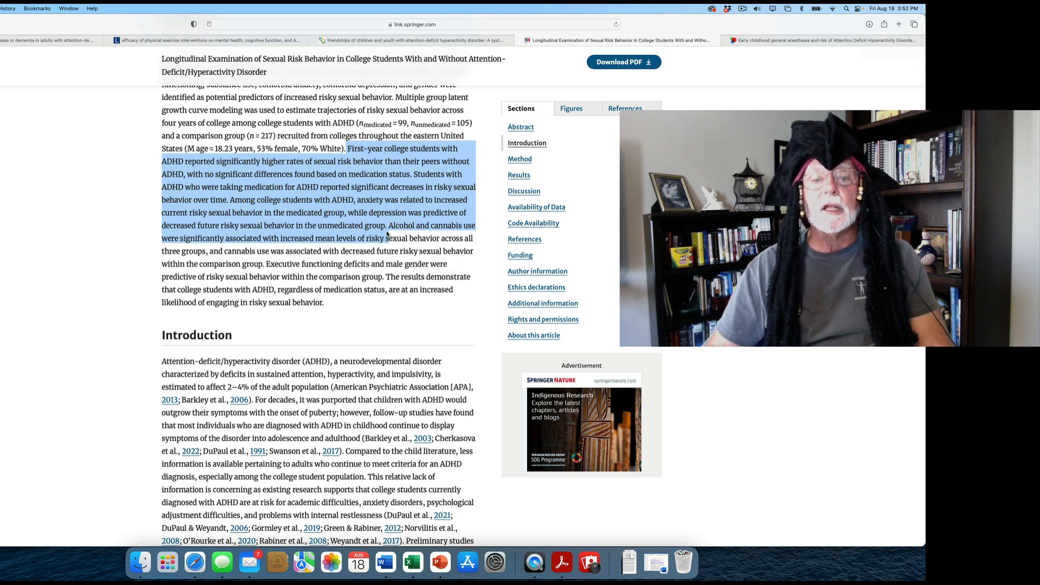
{"action": "scroll", "scroll_direction": "down", "scroll_amount": 3}
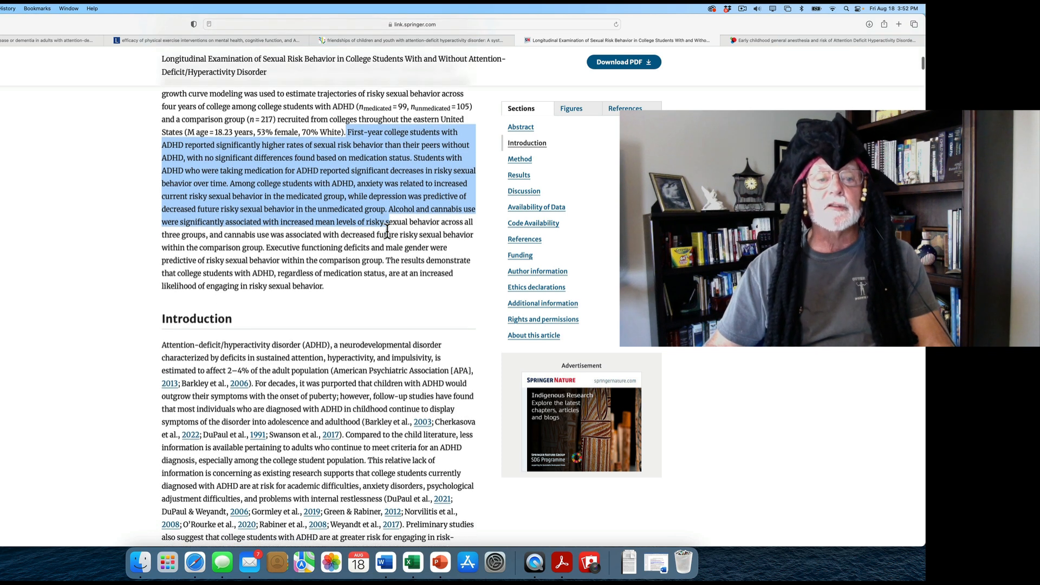
{"action": "scroll", "scroll_direction": "down", "scroll_amount": 3}
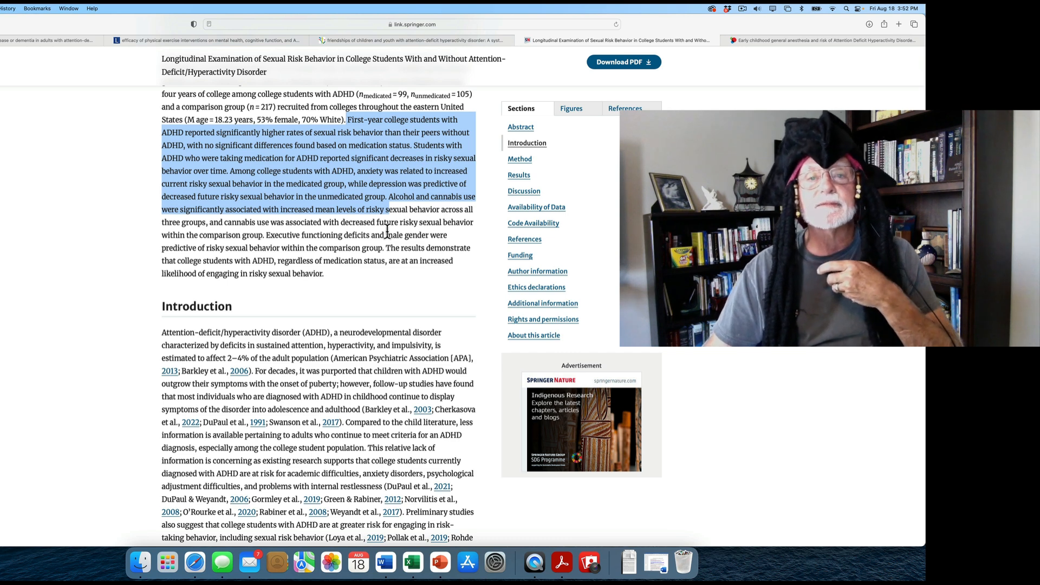
{"action": "mouse_move", "coordinate": [685, 59]}
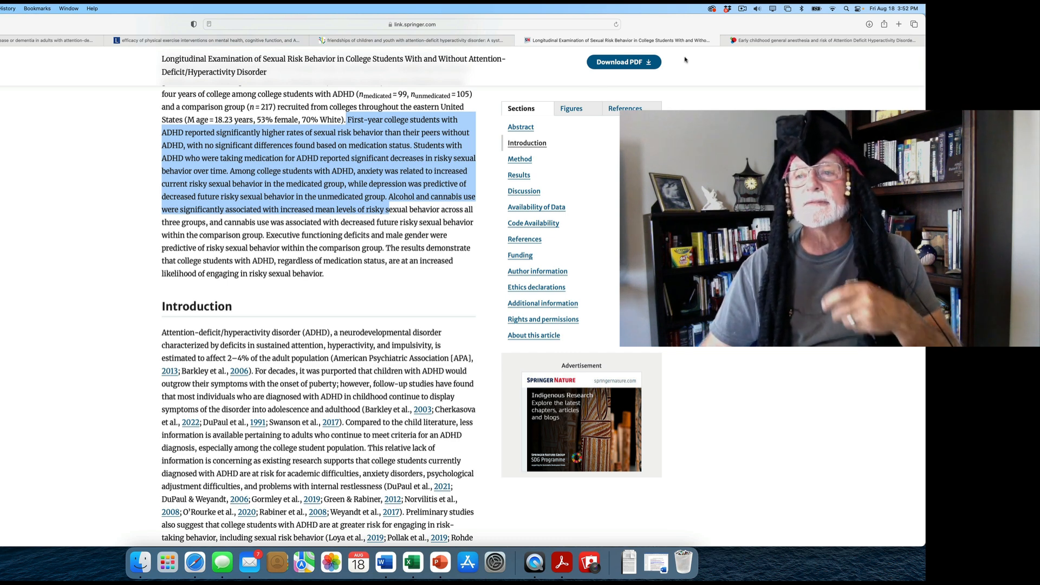
Step: Switch to the Europe PMC early childhood anesthesia tab and scroll through its abstract to the Results
{"action": "left_click", "coordinate": [822, 40]}
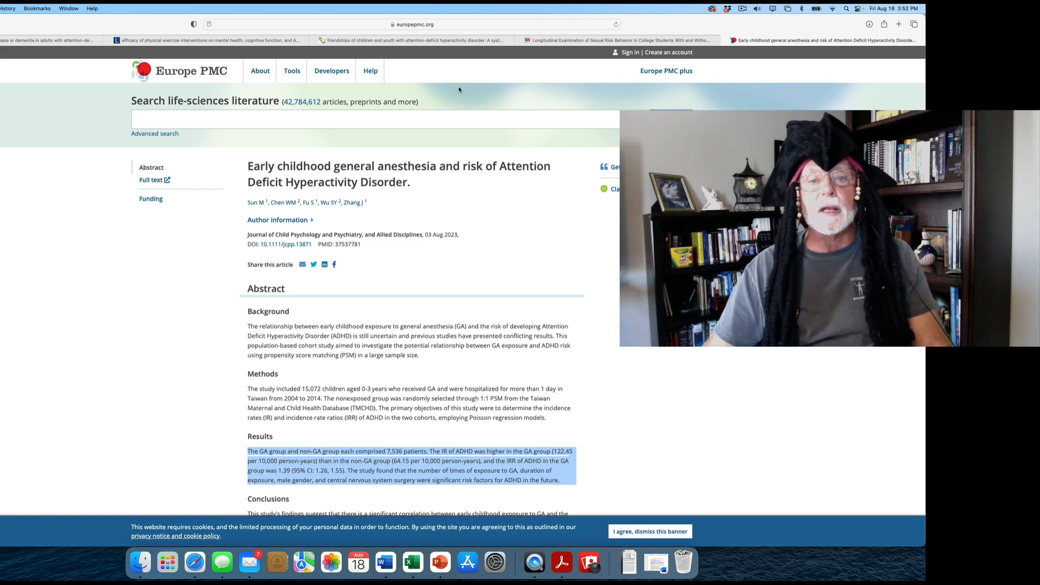
{"action": "scroll", "scroll_direction": "down", "scroll_amount": 3}
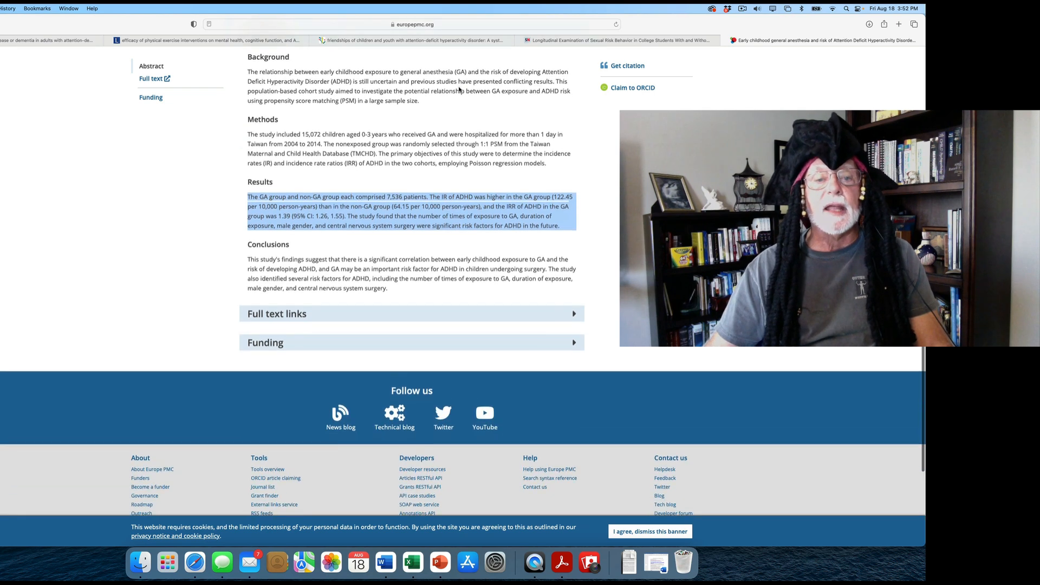
{"action": "scroll", "scroll_direction": "down", "scroll_amount": 3}
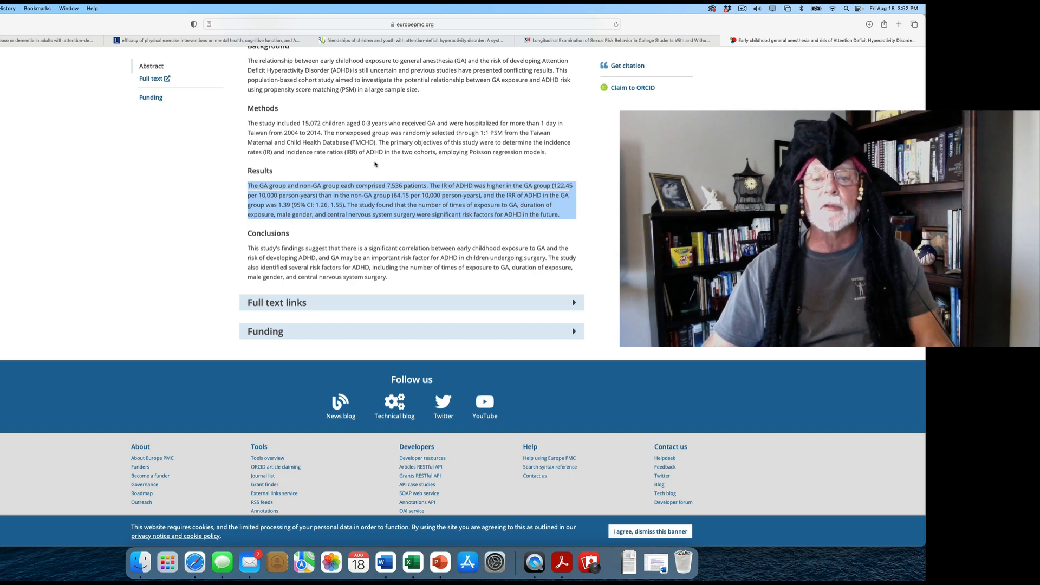
{"action": "mouse_move", "coordinate": [344, 172]}
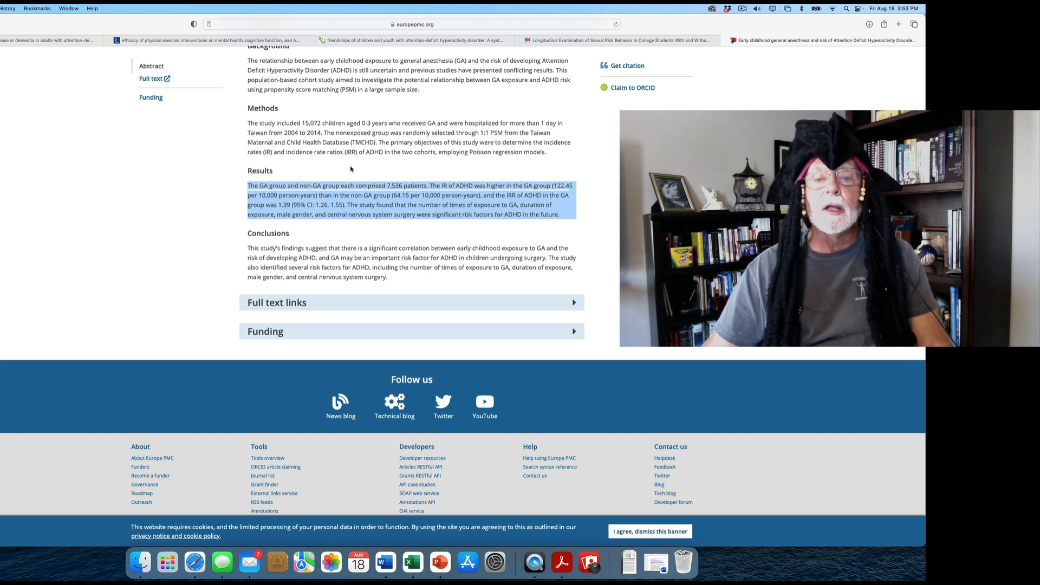
{"action": "scroll", "scroll_direction": "down", "scroll_amount": 3}
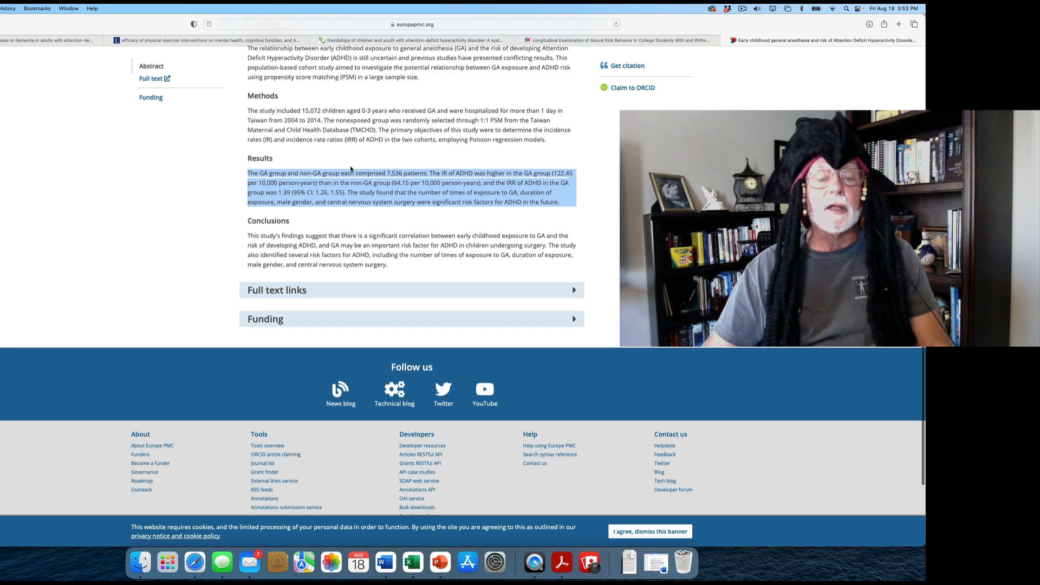